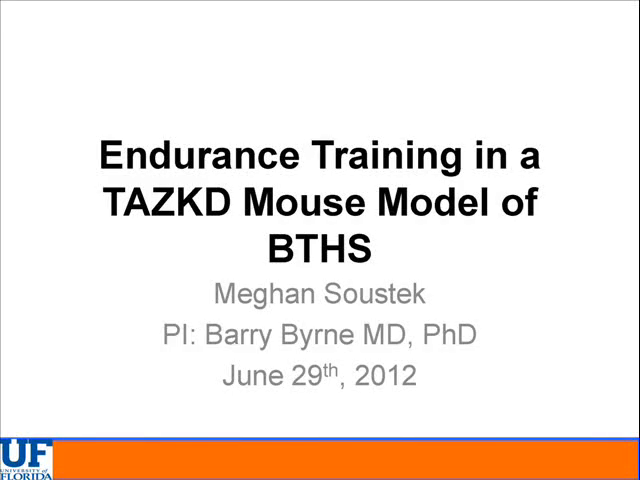
key(Right)
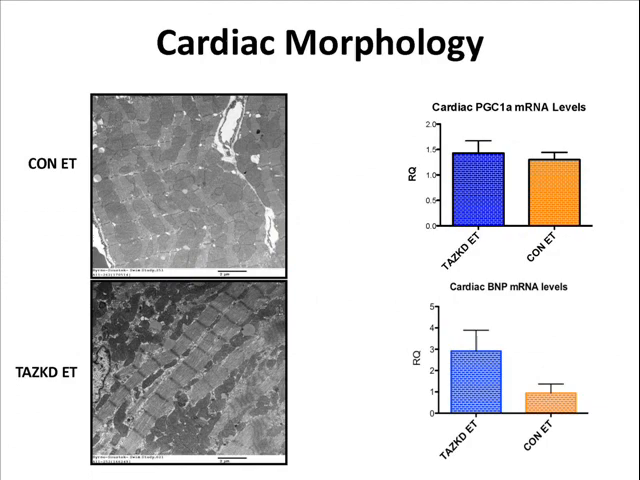
key(right)
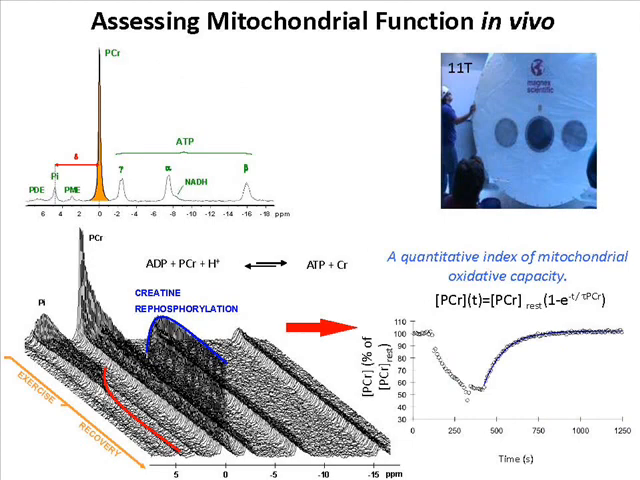
key(right)
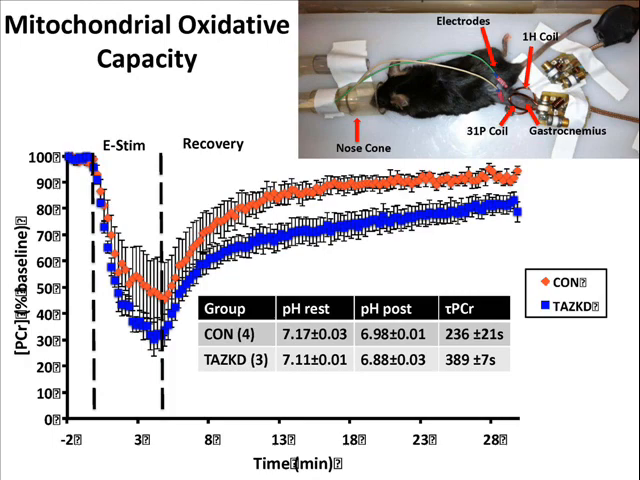
key(Right)
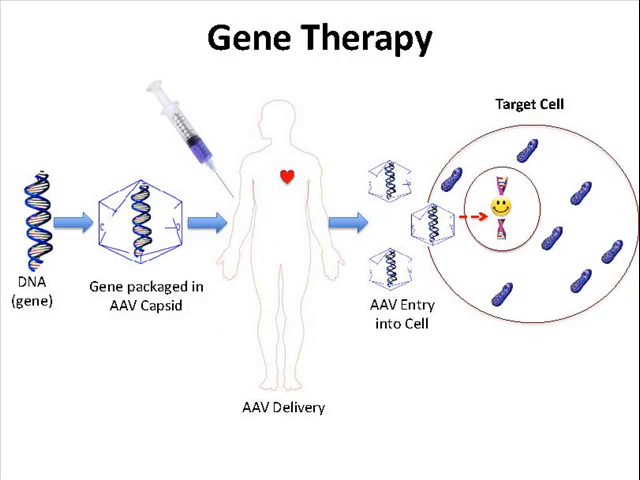
key(Right)
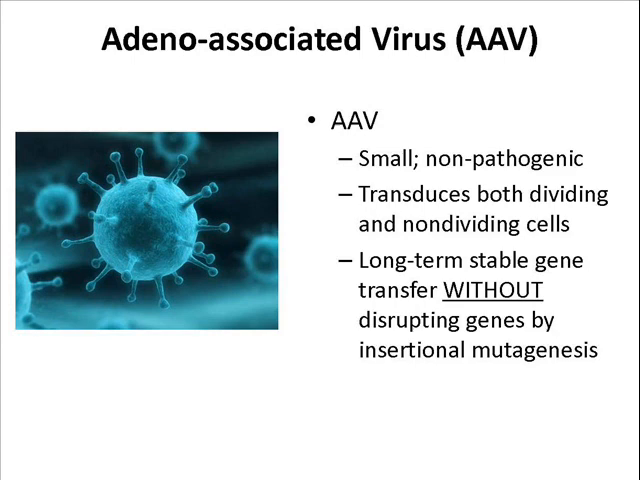
key(right)
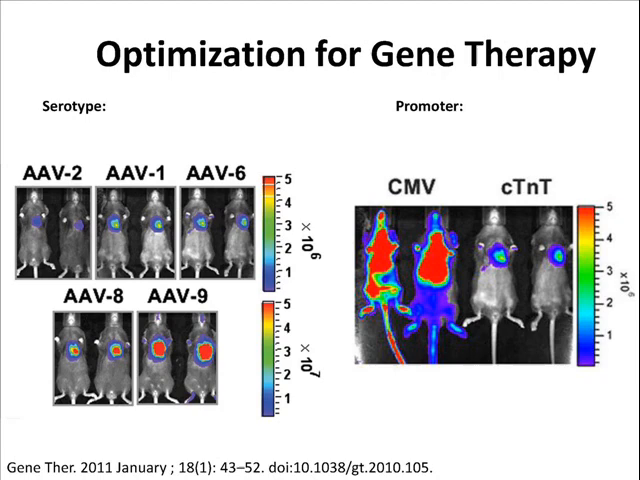
key(right)
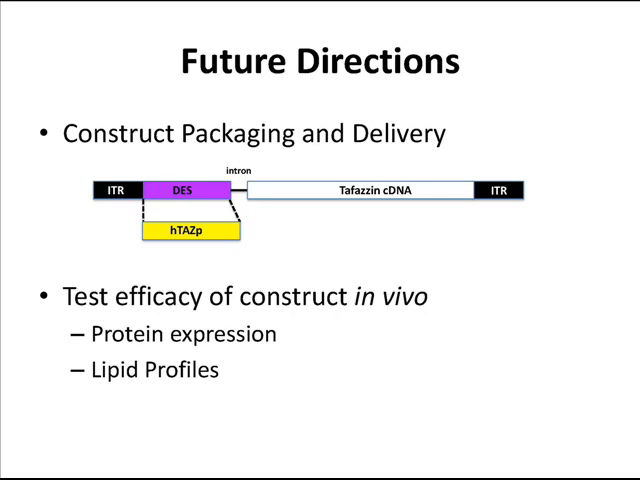
key(Right)
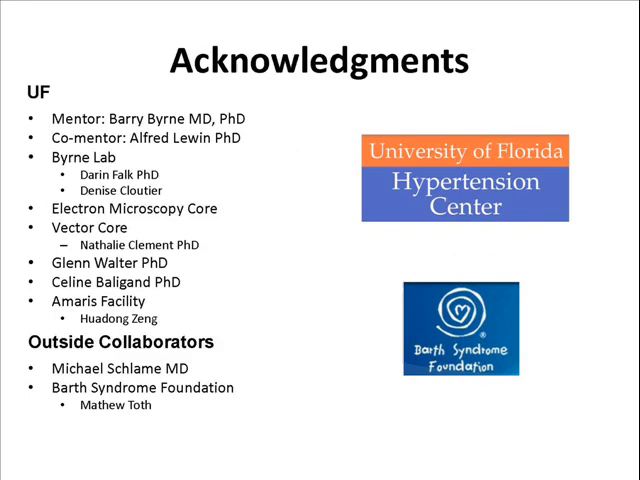
key(escape)
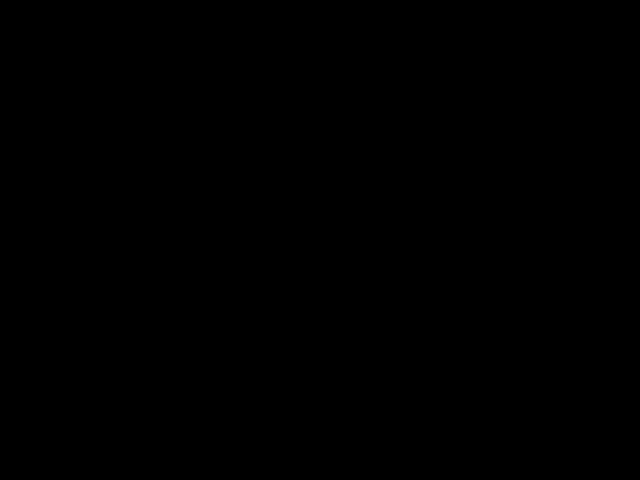